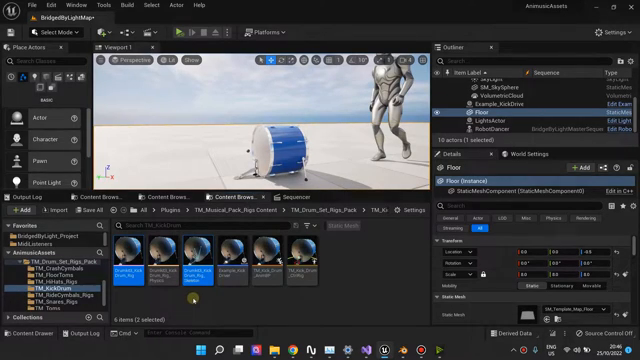
mouse_move(175, 265)
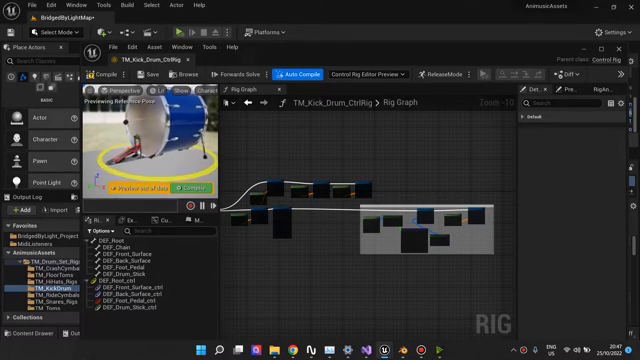
Step: Open the kick drum physics asset, then the KickDriver Timeline node's keyframe editor
click(135, 289)
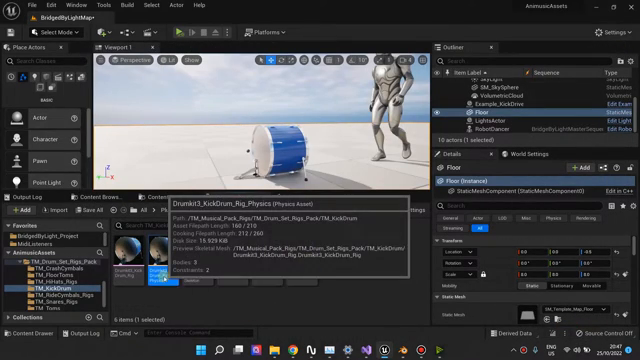
double_click(127, 258)
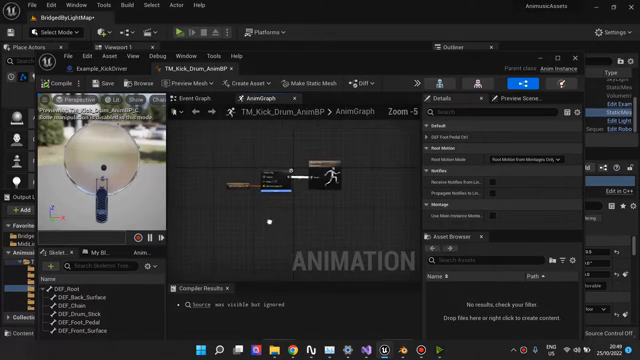
scroll(down, 3)
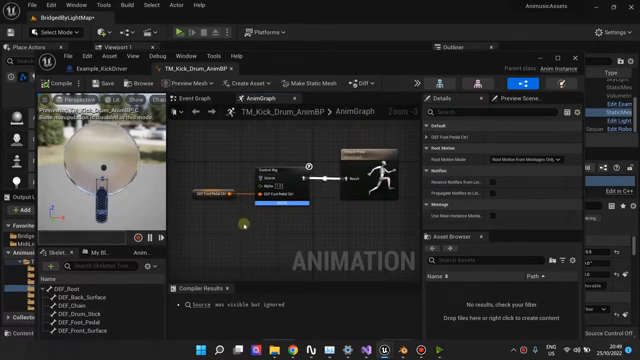
click(210, 192)
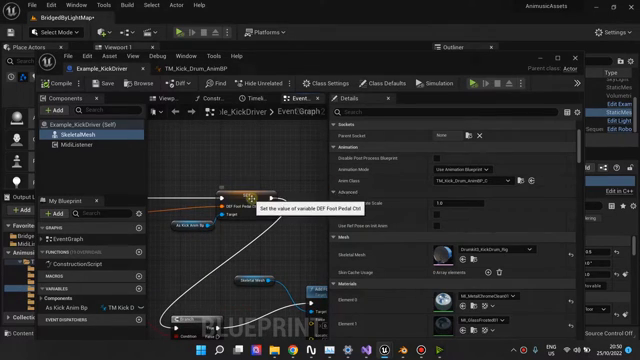
click(230, 210)
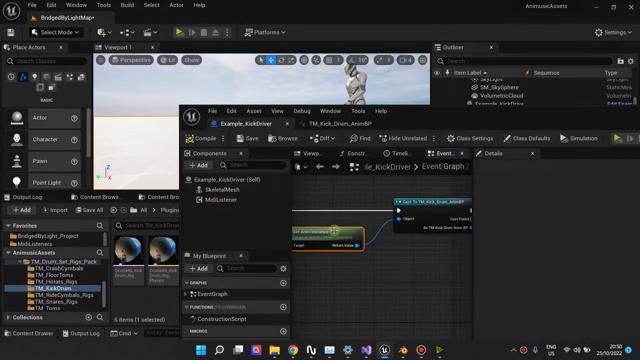
click(211, 185)
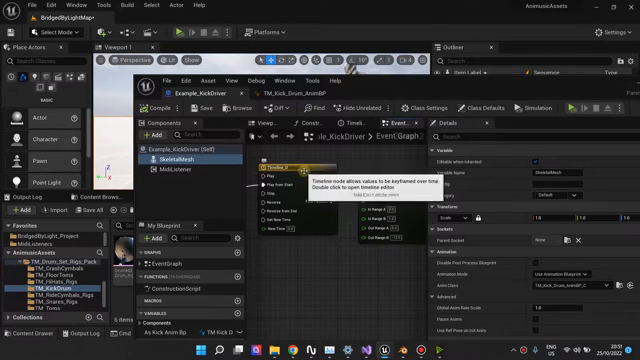
double_click(285, 165)
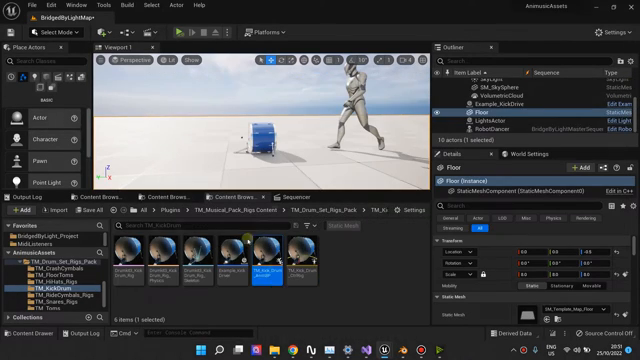
mouse_move(280, 258)
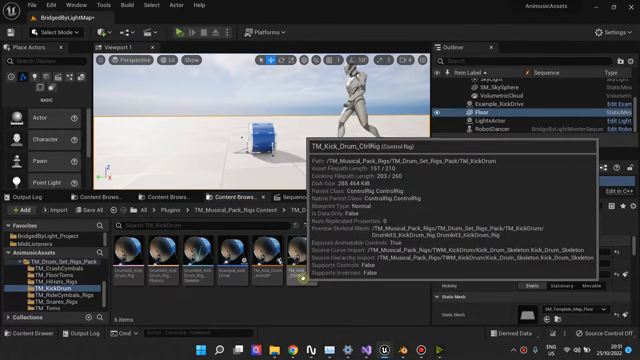